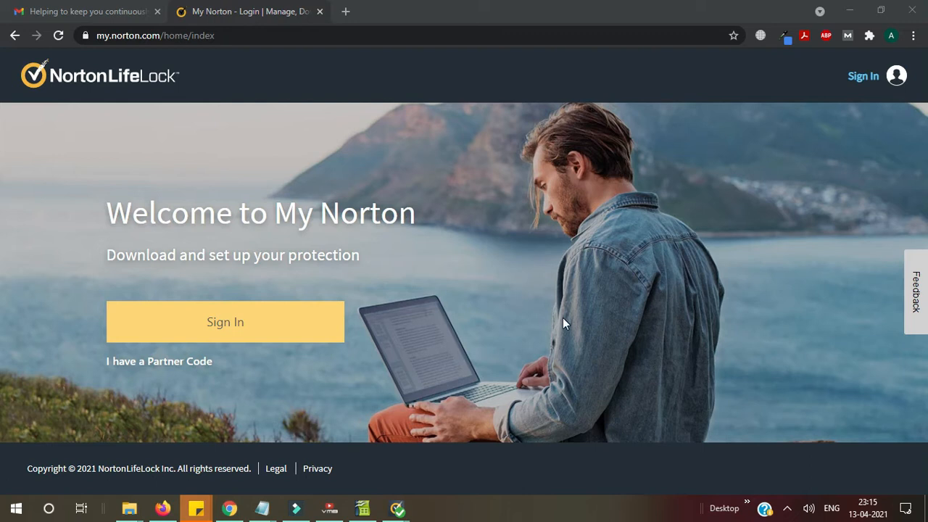
# Step: Reveal the hidden system tray icons from the Windows taskbar
pyautogui.click(786, 507)
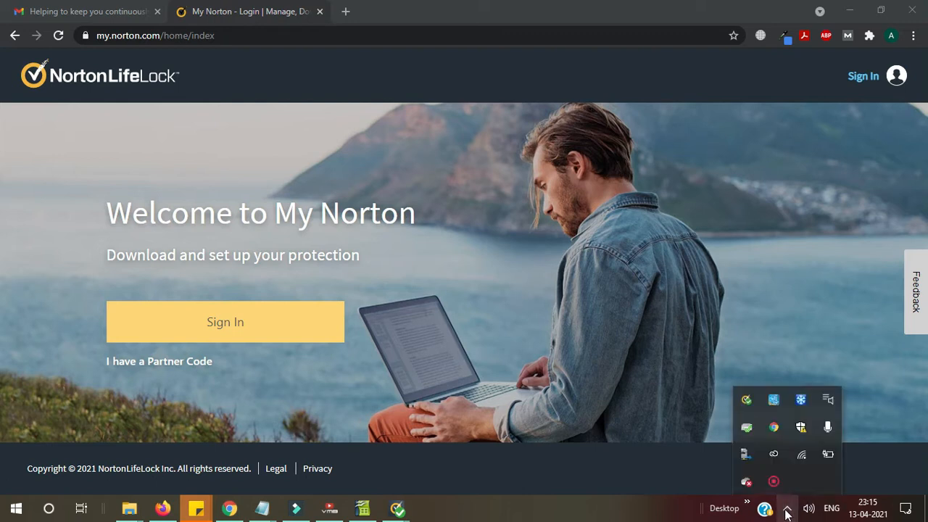
pyautogui.moveTo(775, 452)
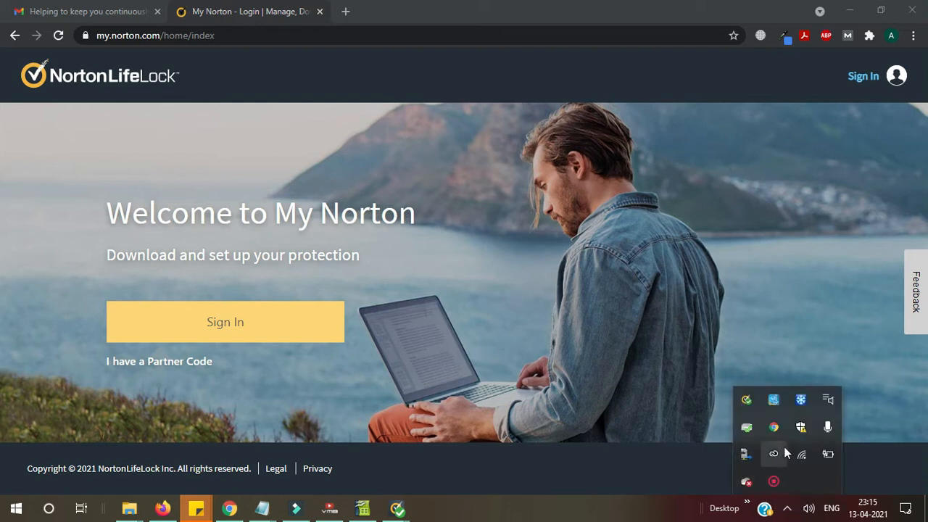
# Step: Bring up the Norton 360 main window showing 'You Are Protected' from the tray icon
pyautogui.click(745, 400)
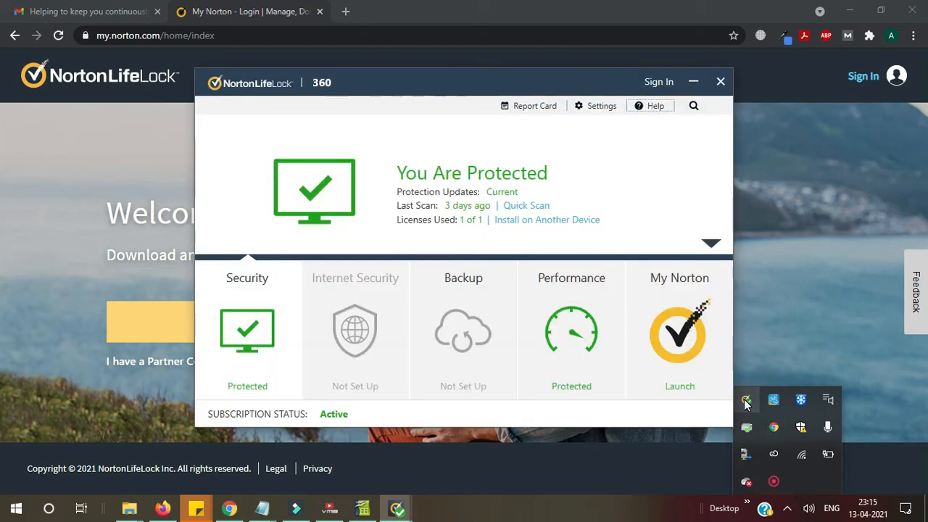
pyautogui.moveTo(593, 200)
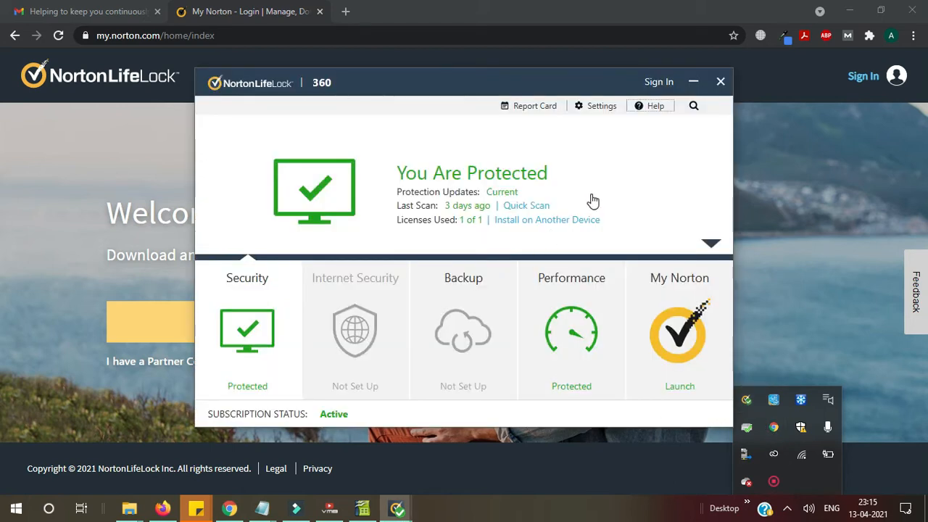
pyautogui.click(746, 508)
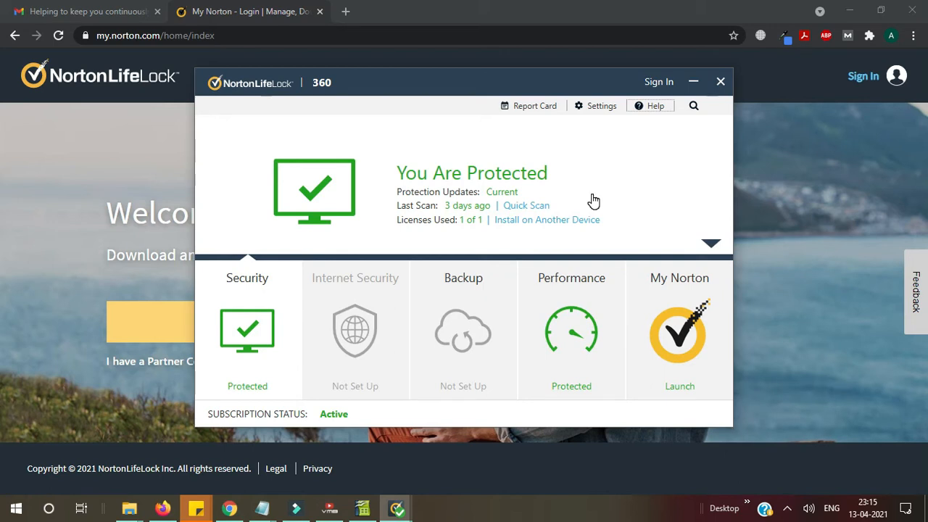
pyautogui.moveTo(238, 403)
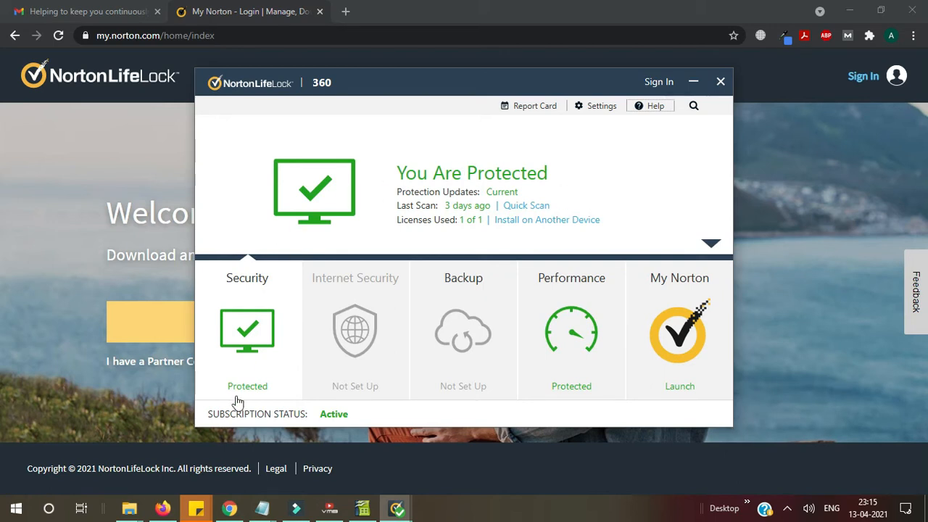
pyautogui.moveTo(224, 424)
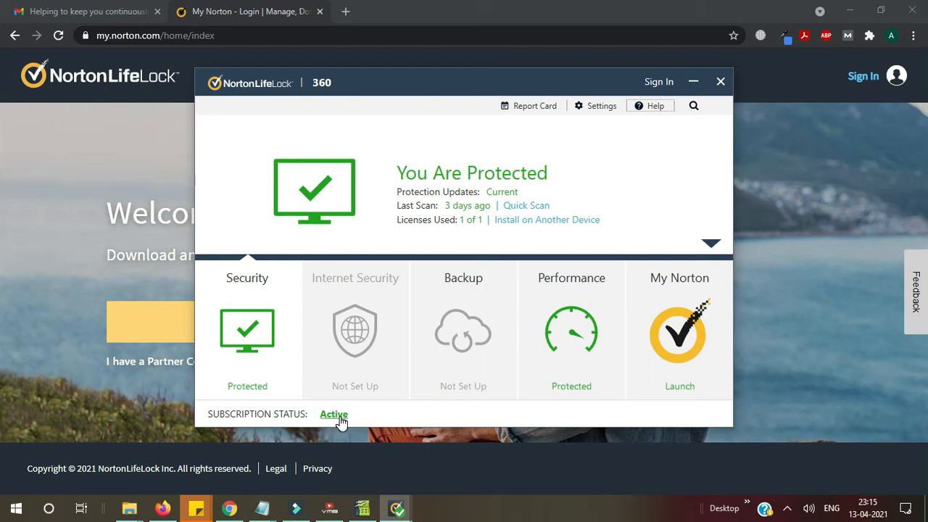
pyautogui.click(334, 415)
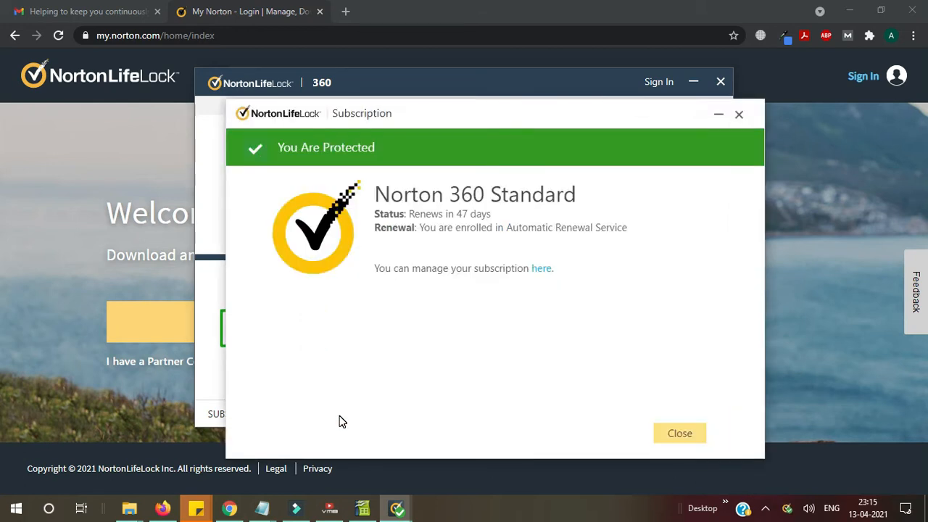
pyautogui.moveTo(406, 279)
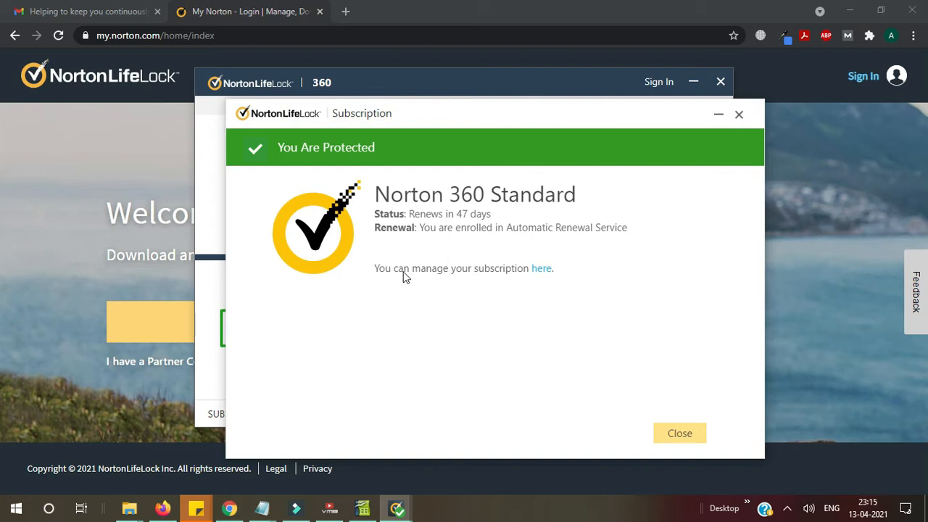
pyautogui.moveTo(484, 227)
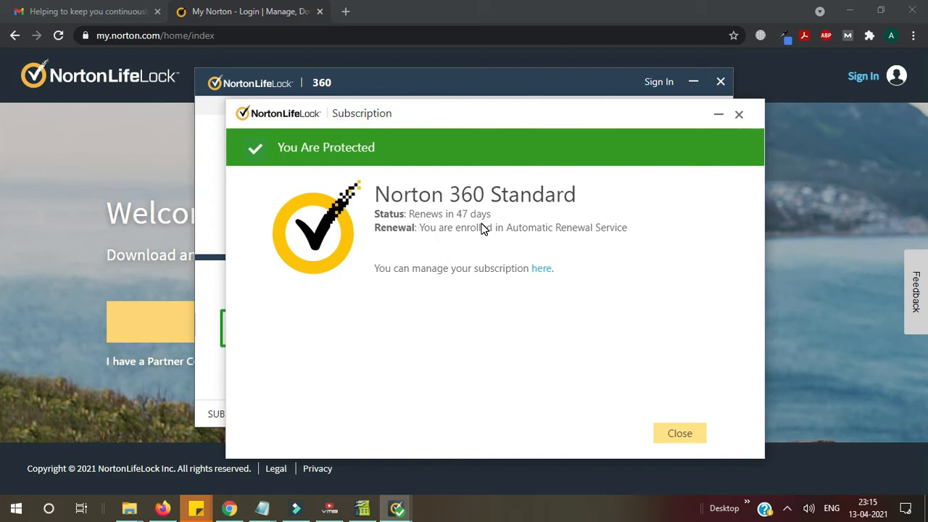
pyautogui.moveTo(596, 220)
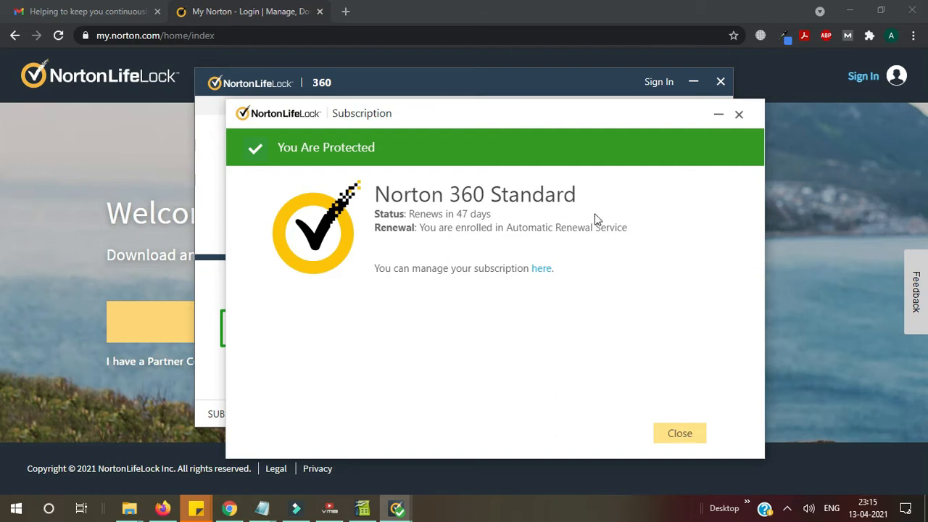
pyautogui.moveTo(710, 166)
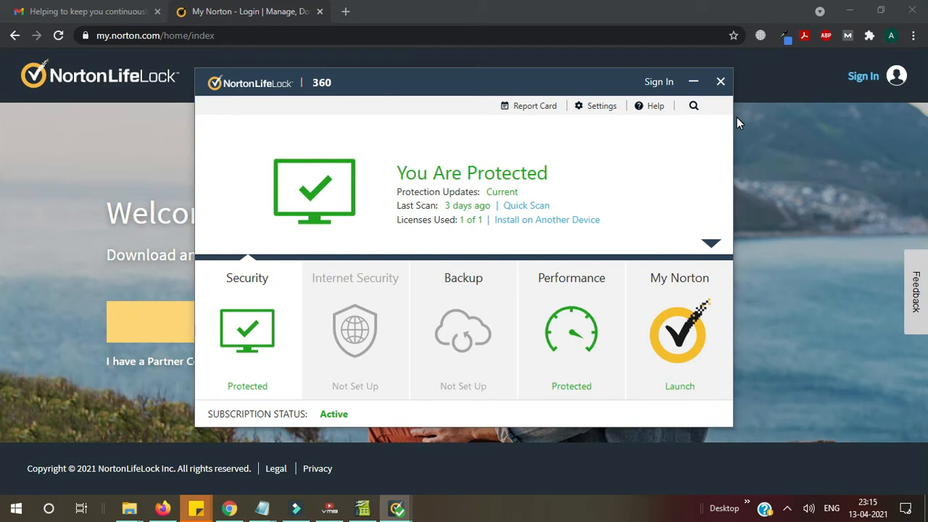
pyautogui.moveTo(505, 145)
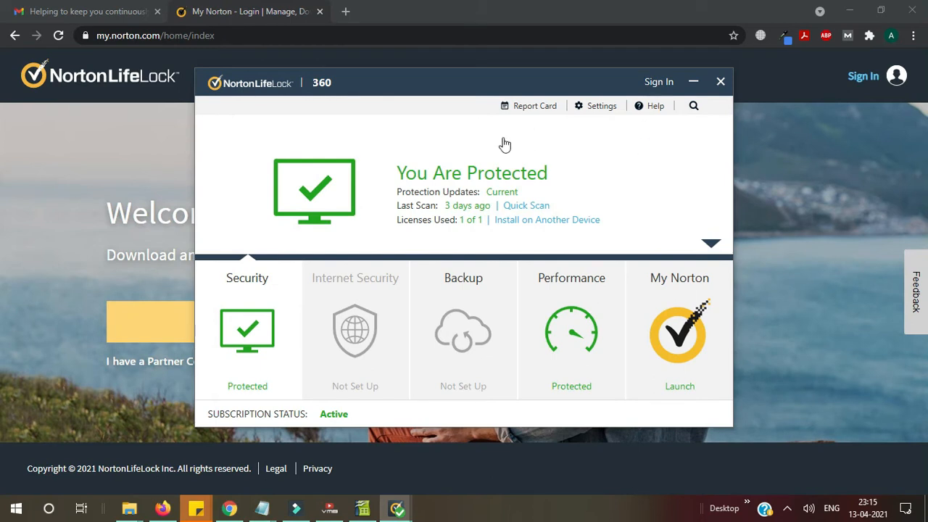
# Step: Close the Norton 360 window and start signing in on my.norton.com
pyautogui.click(719, 82)
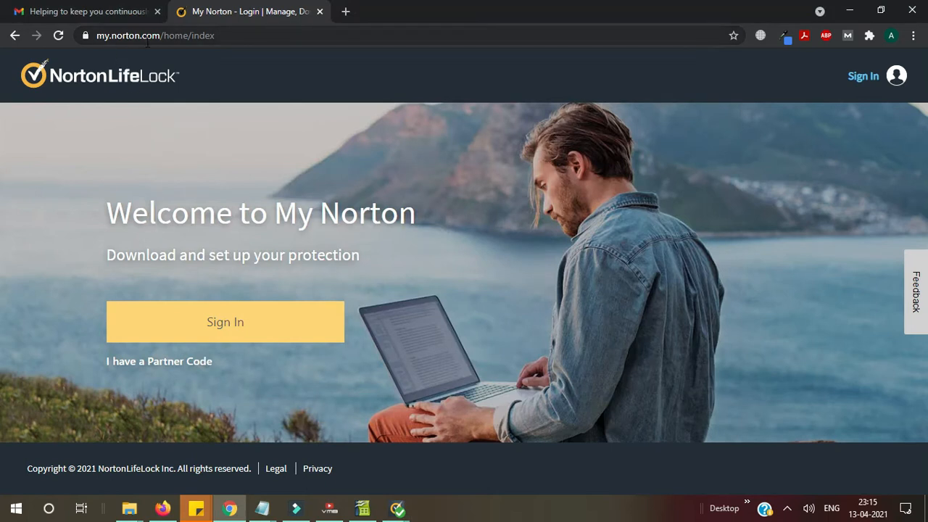
pyautogui.moveTo(268, 335)
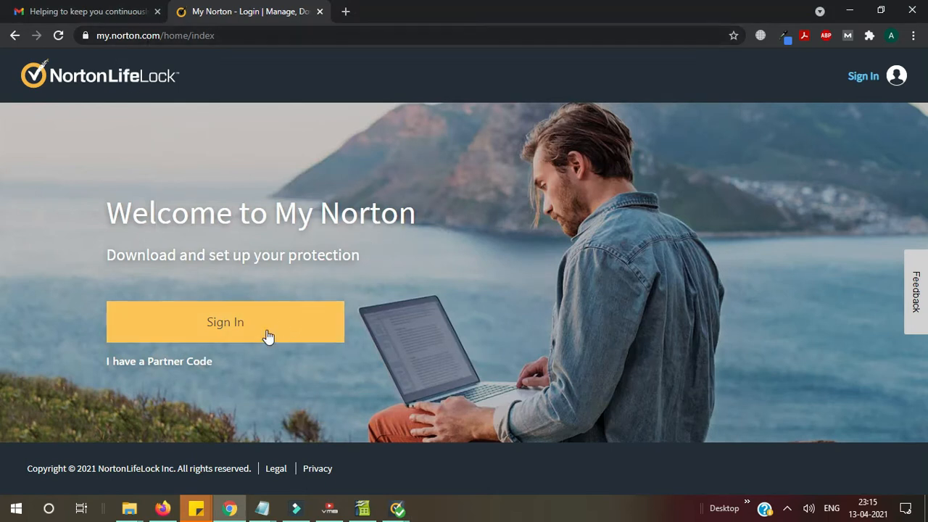
pyautogui.click(227, 322)
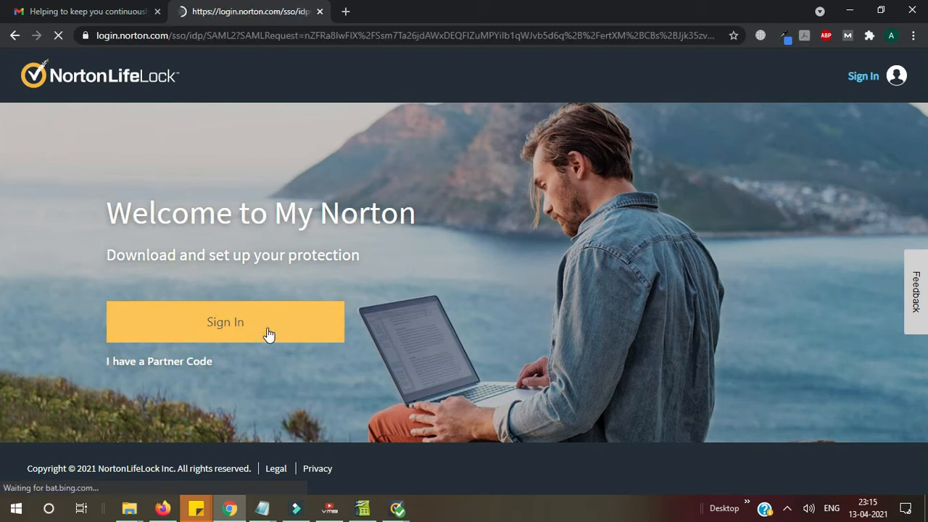
pyautogui.click(226, 322)
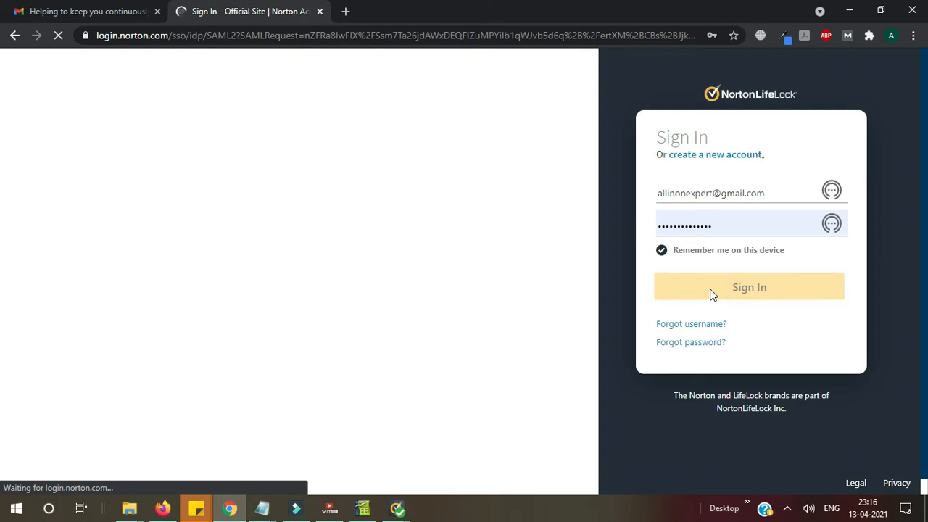
# Step: Submit the My Norton credentials to reach the subscription dashboard
pyautogui.click(748, 287)
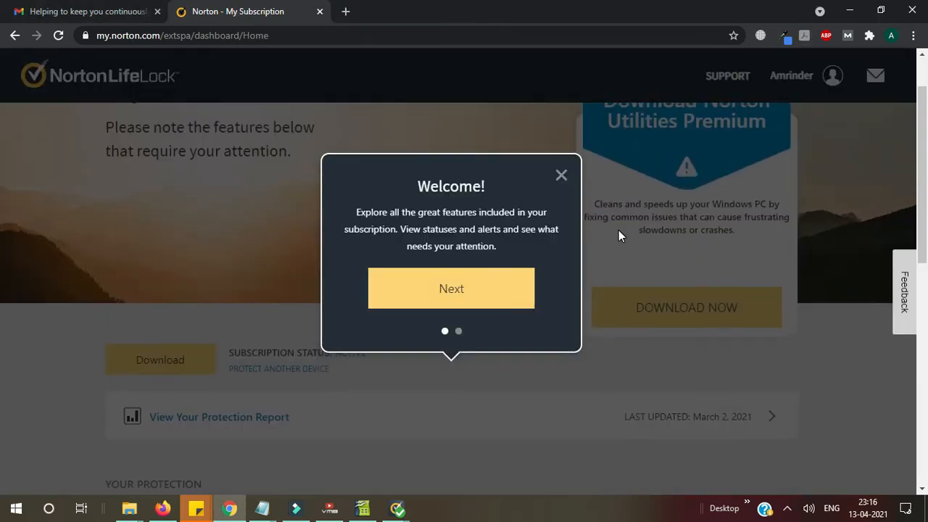
pyautogui.moveTo(577, 176)
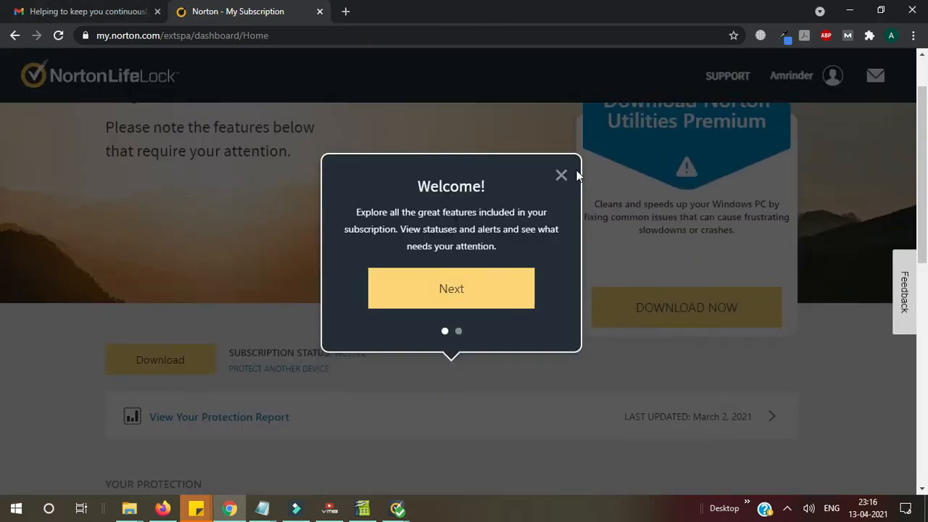
# Step: Dismiss the Welcome tour and reach the Manage My Subscriptions page listing Norton 360 Standard
pyautogui.click(561, 174)
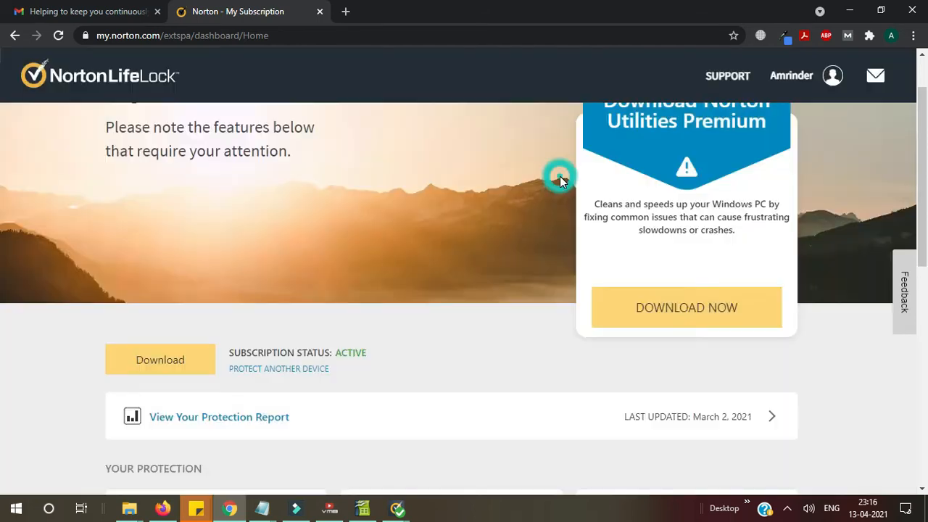
pyautogui.scroll(-3)
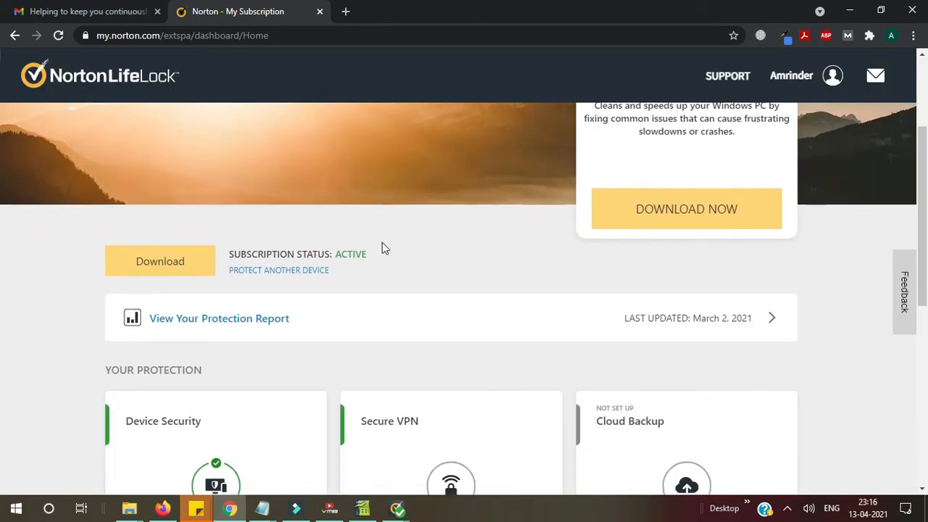
pyautogui.scroll(-3)
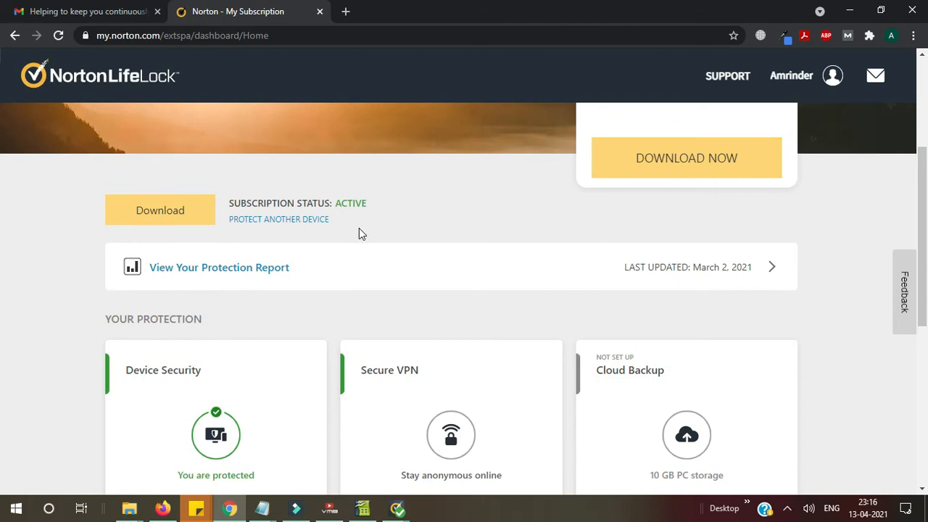
pyautogui.scroll(-3)
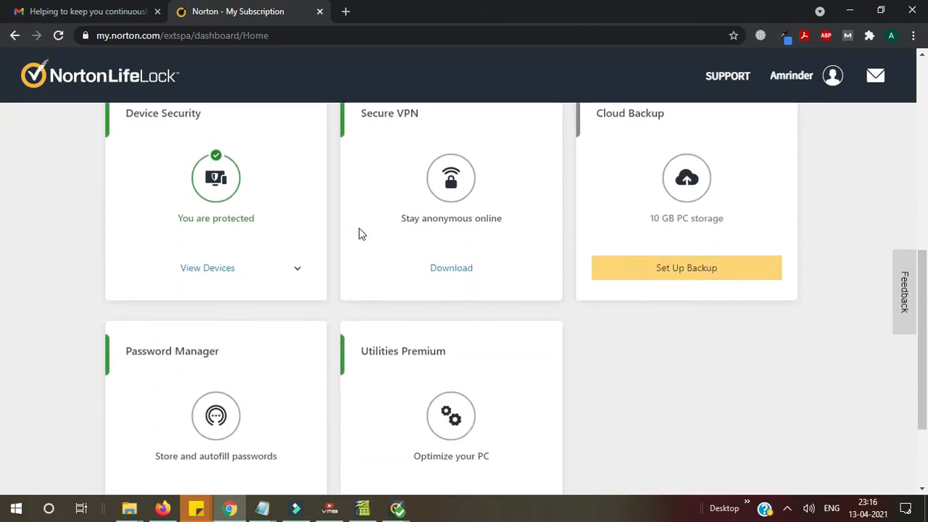
pyautogui.moveTo(345, 243)
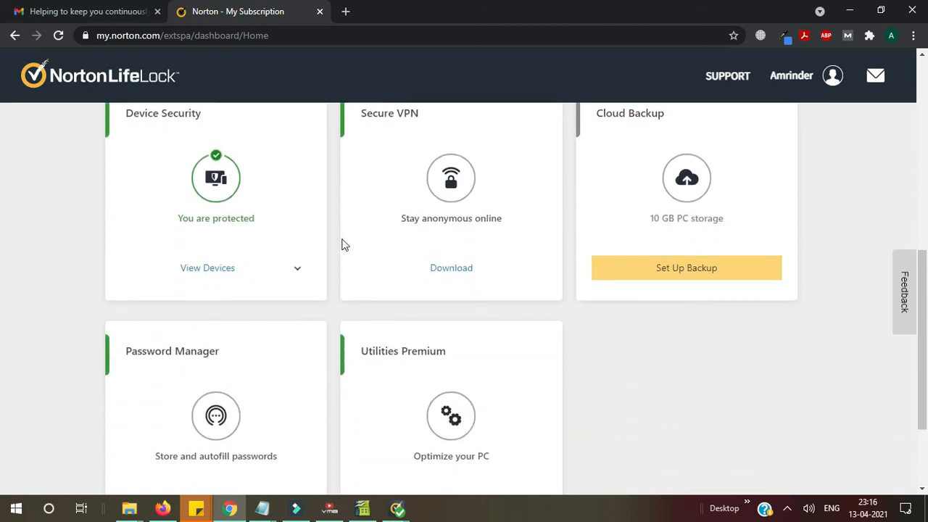
pyautogui.moveTo(293, 243)
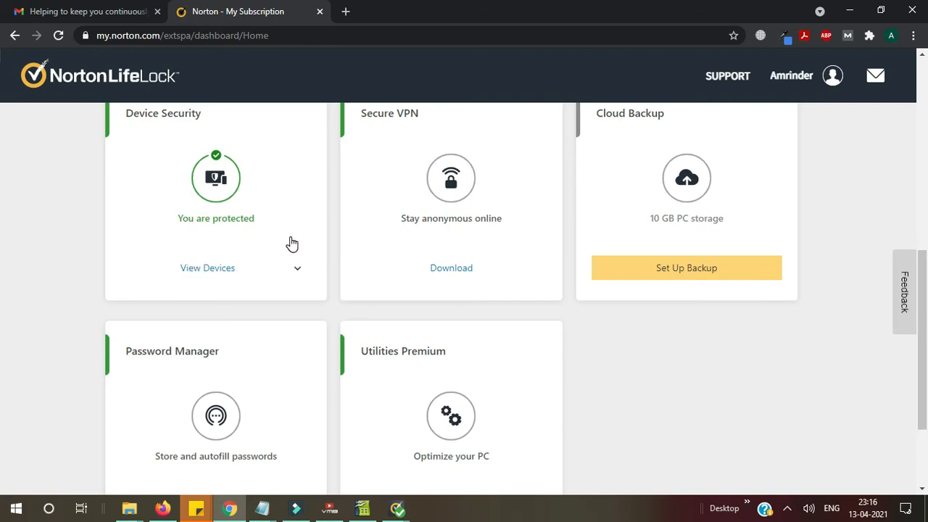
pyautogui.moveTo(441, 285)
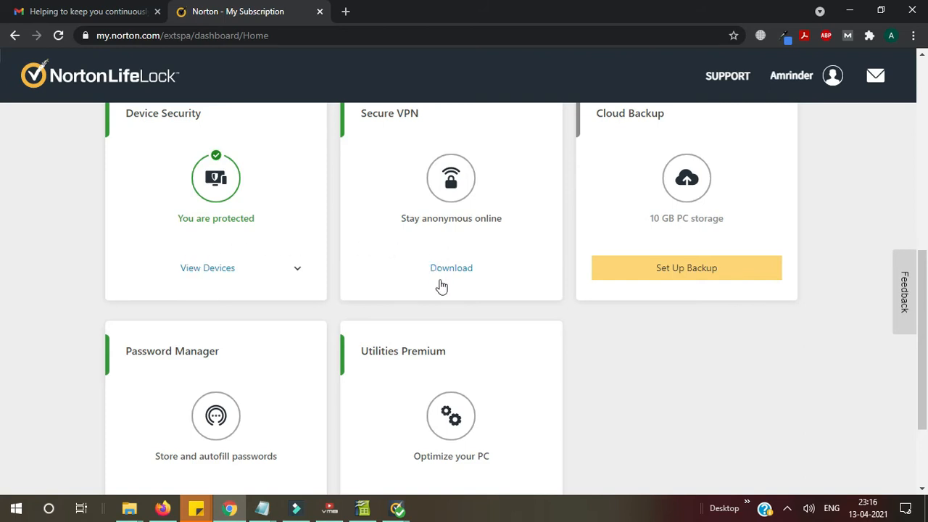
pyautogui.moveTo(400, 380)
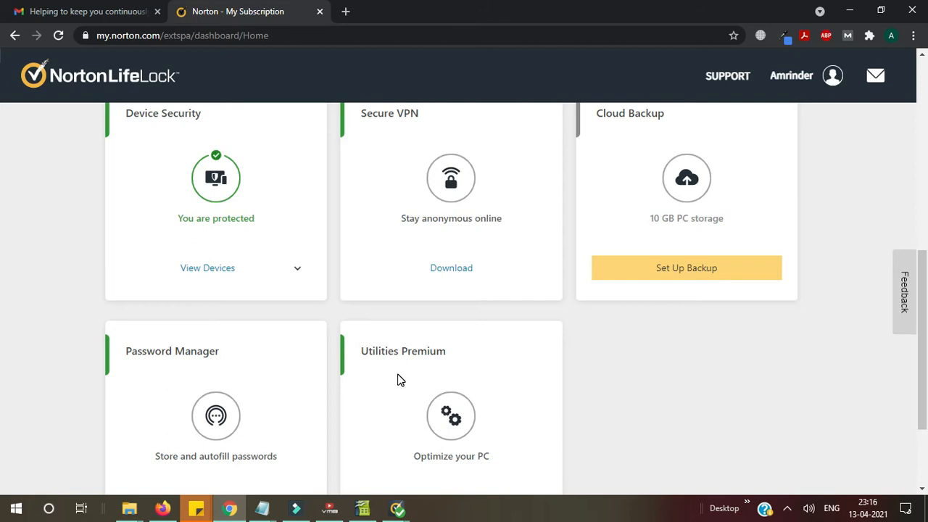
pyautogui.moveTo(696, 391)
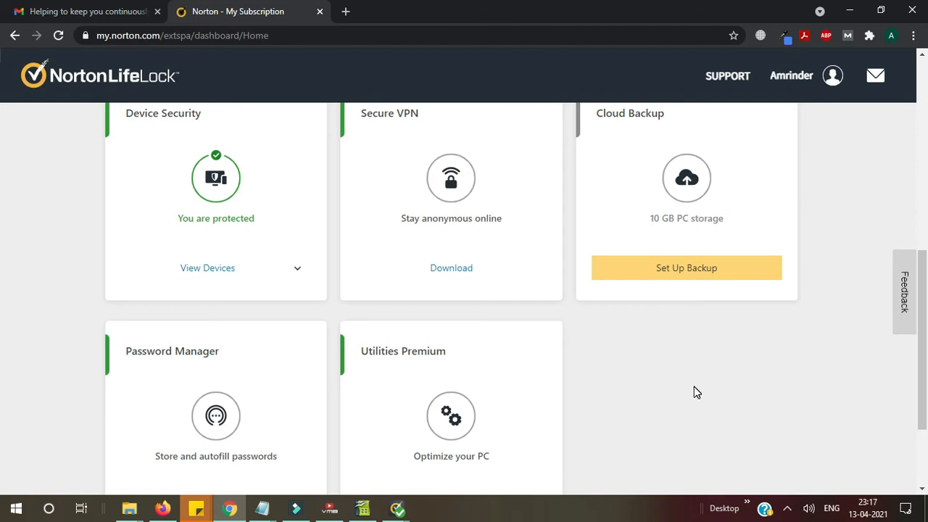
pyautogui.moveTo(3, 203)
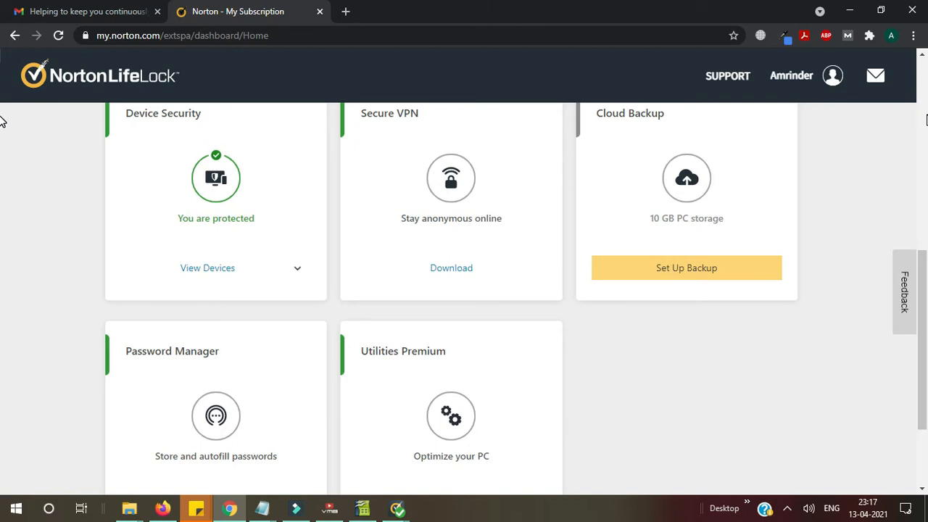
pyautogui.rightClick(742, 105)
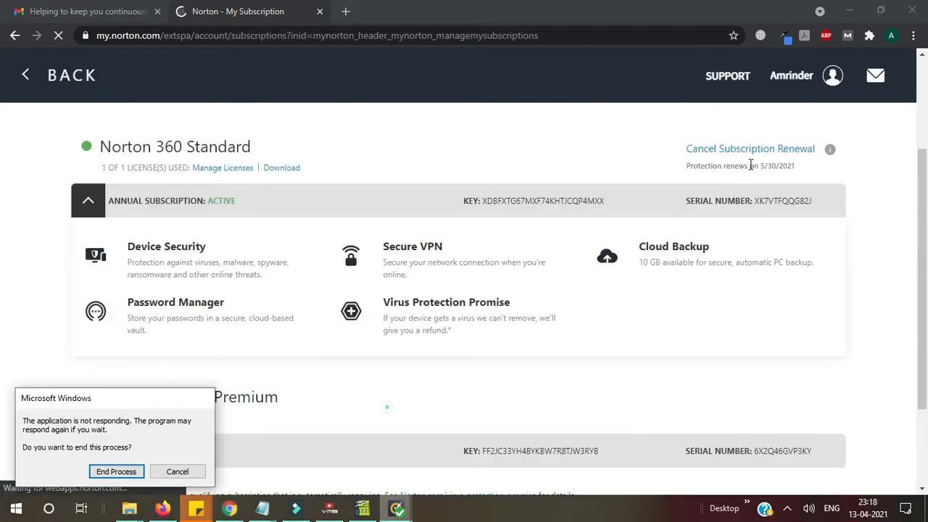
# Step: Close the Norton 360 and Help Center desktop windows from the taskbar previews
pyautogui.rightClick(398, 507)
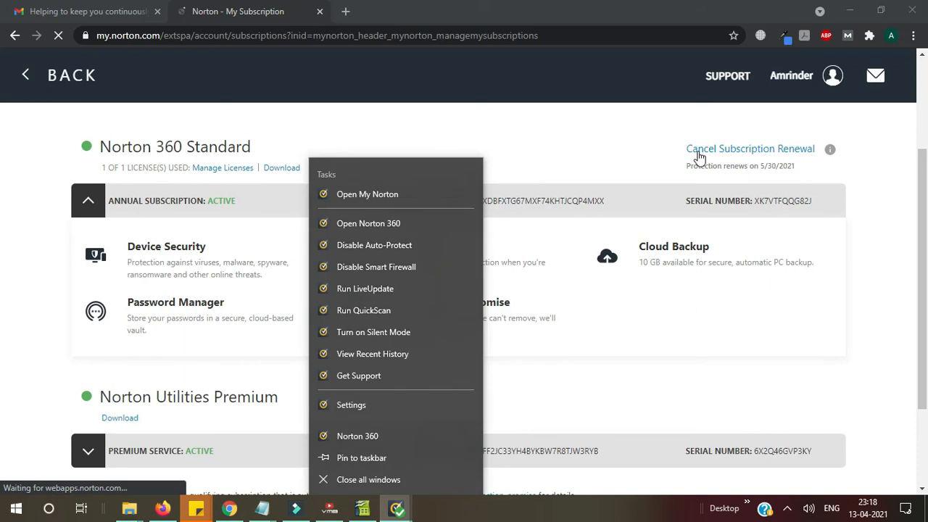
pyautogui.moveTo(800, 156)
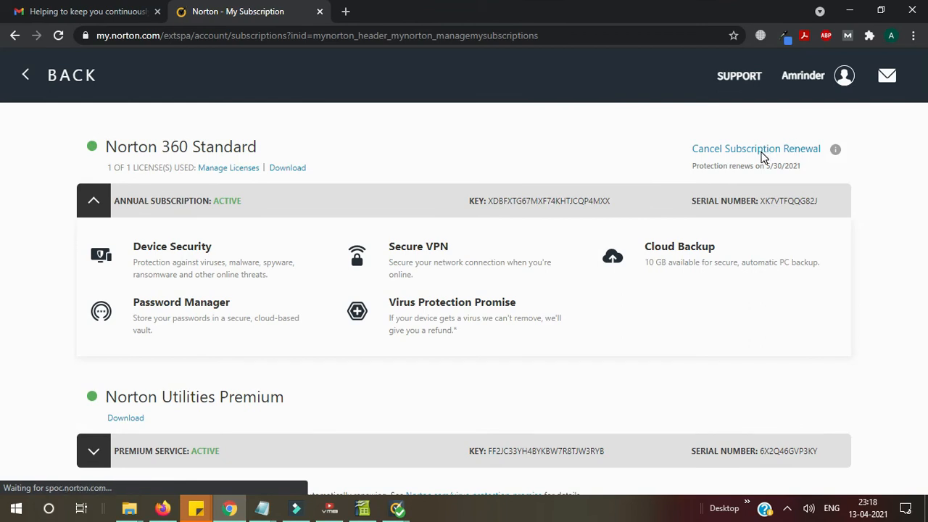
pyautogui.moveTo(737, 188)
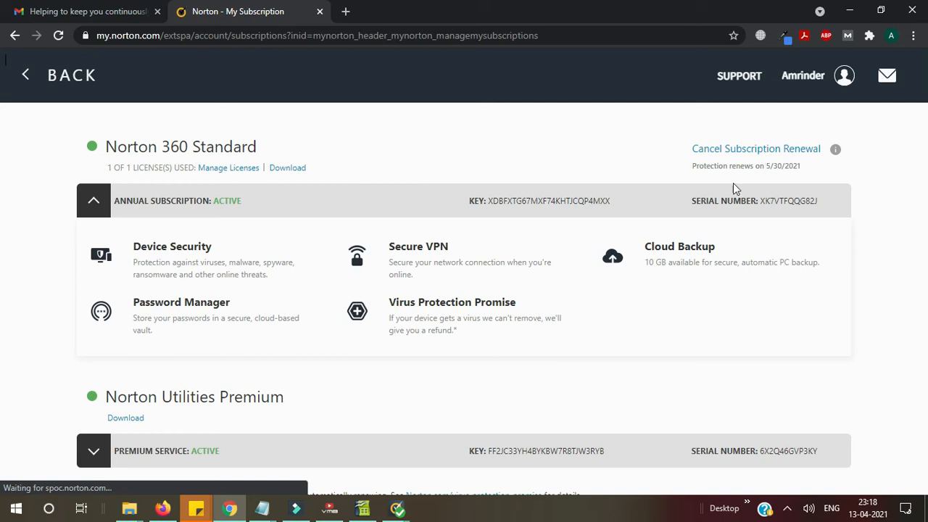
pyautogui.moveTo(397, 507)
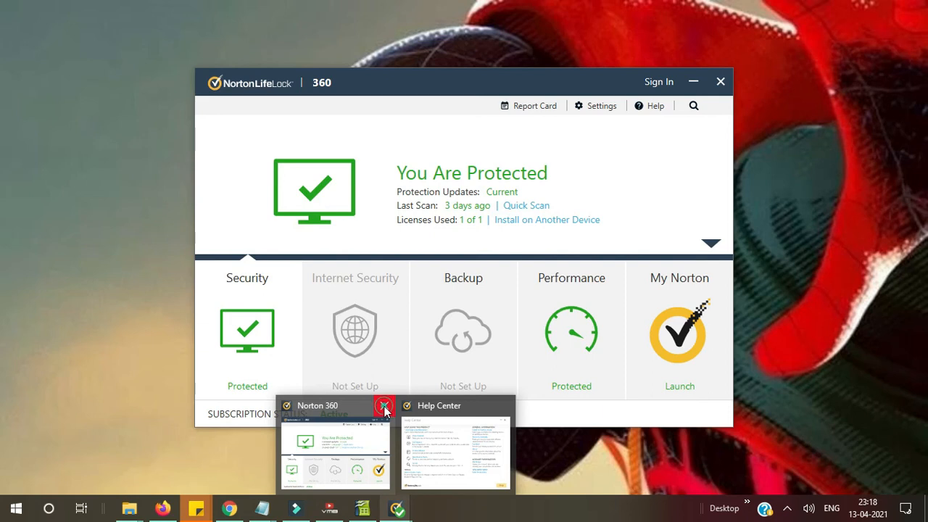
pyautogui.click(384, 406)
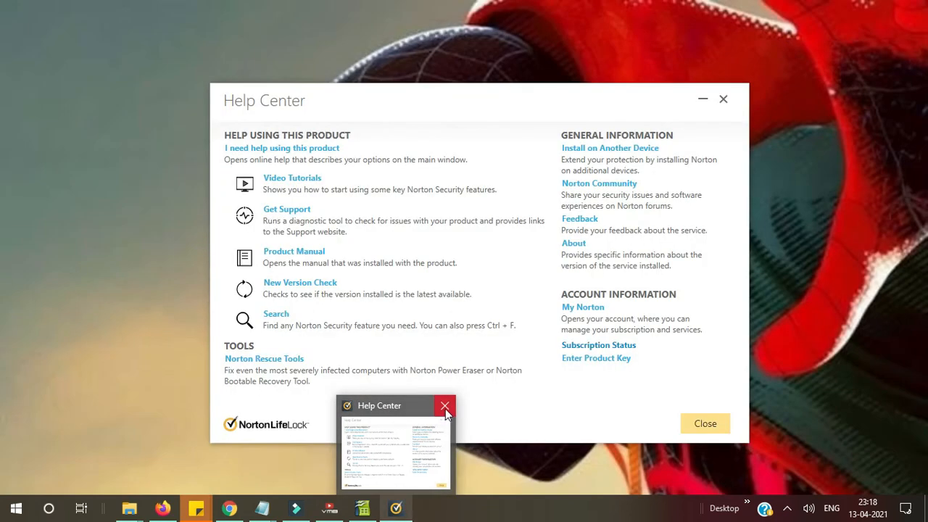
pyautogui.click(445, 406)
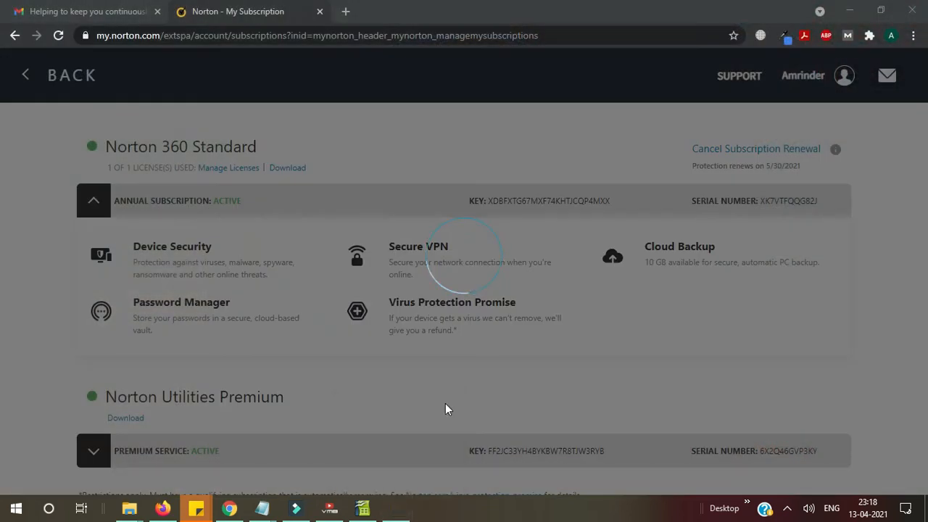
pyautogui.moveTo(616, 156)
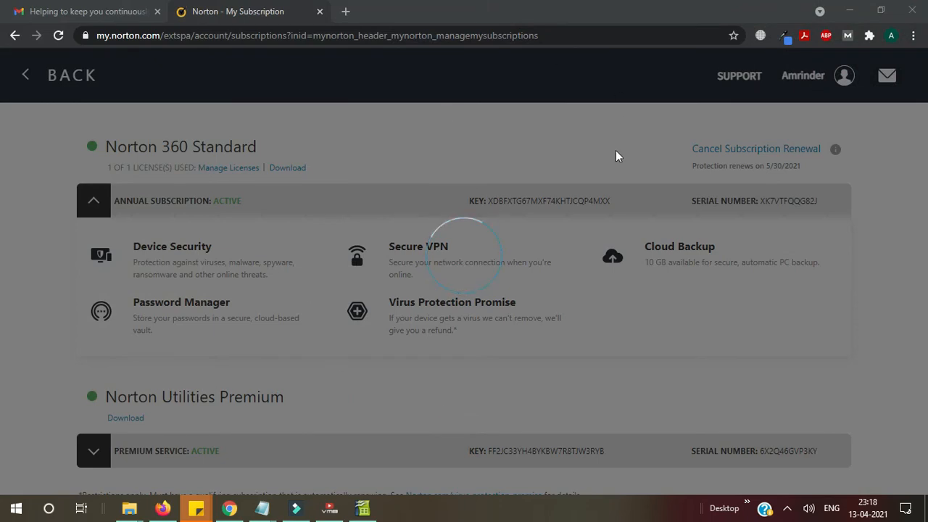
# Step: Start cancelling the Norton 360 Standard renewal, reaching the reason survey
pyautogui.click(756, 148)
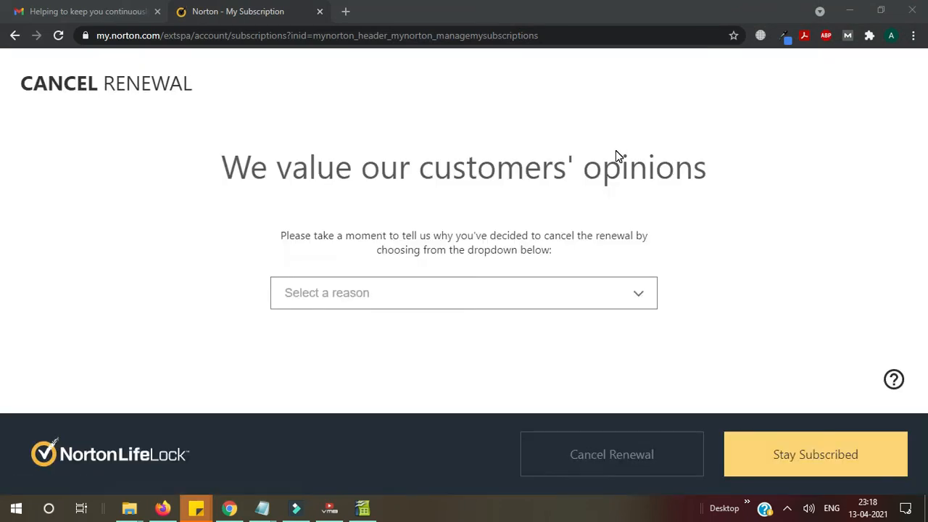
pyautogui.moveTo(517, 337)
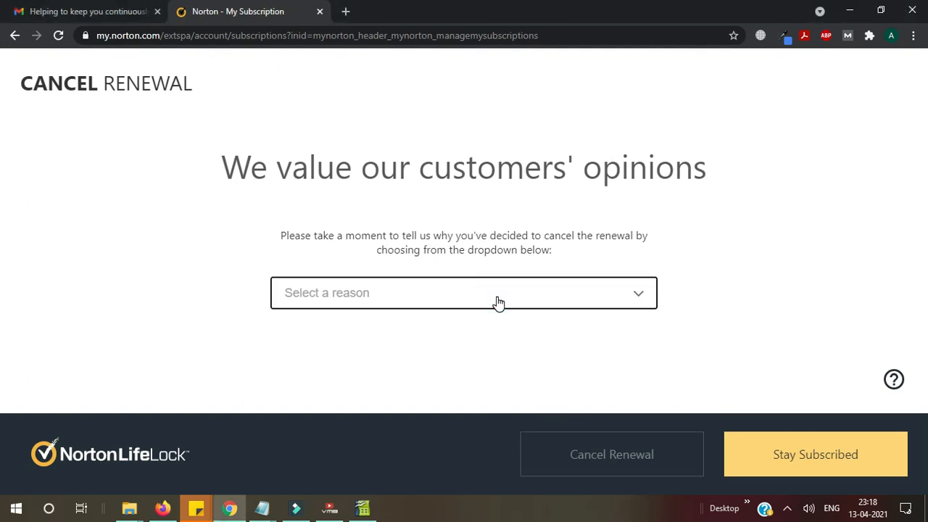
pyautogui.moveTo(637, 298)
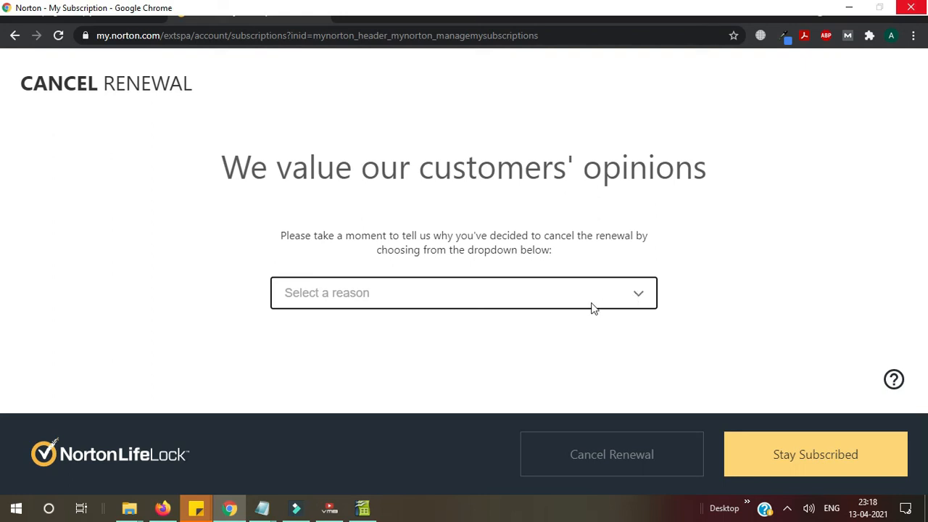
pyautogui.moveTo(587, 293)
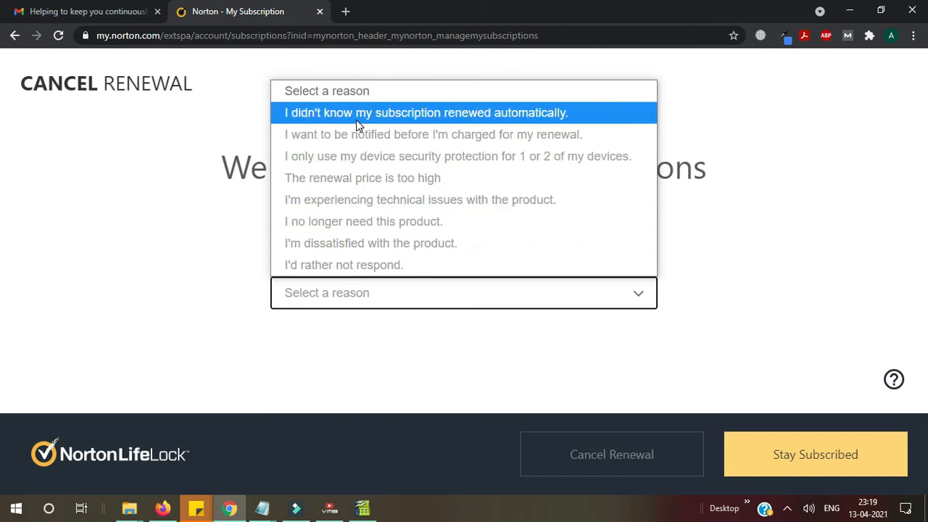
pyautogui.moveTo(383, 121)
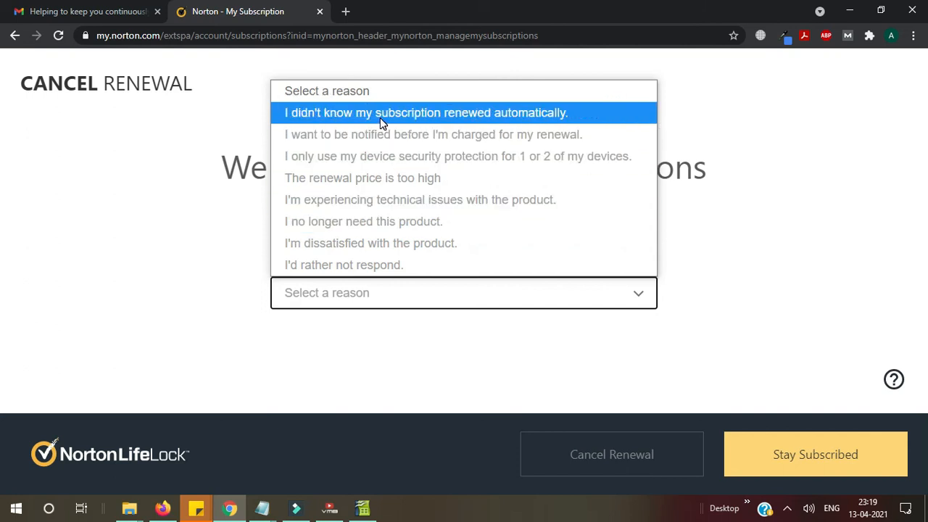
pyautogui.moveTo(490, 118)
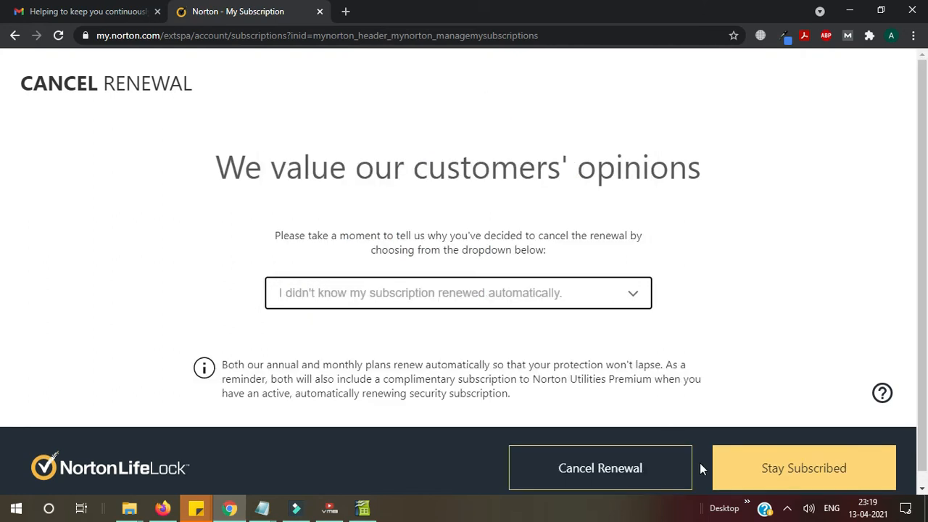
pyautogui.moveTo(600, 467)
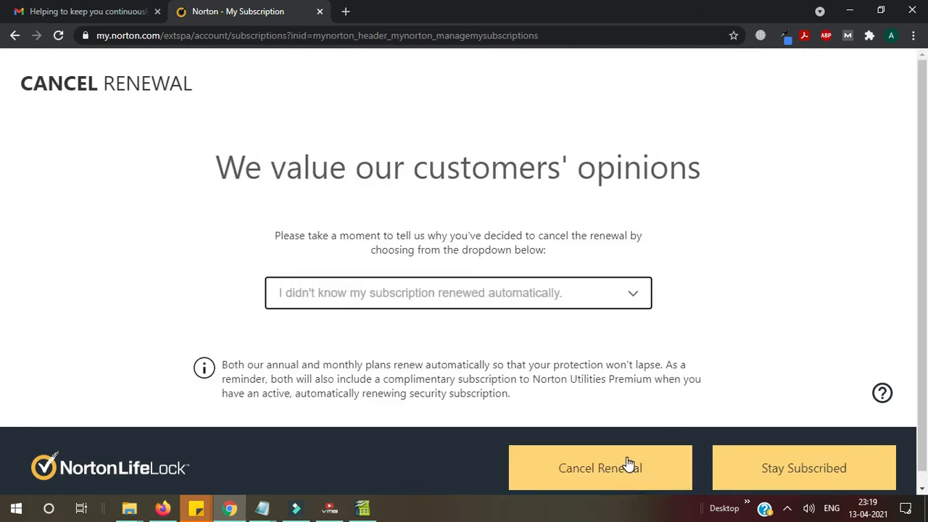
# Step: Confirm Cancel Renewal twice, past the lost-benefits warning
pyautogui.click(600, 466)
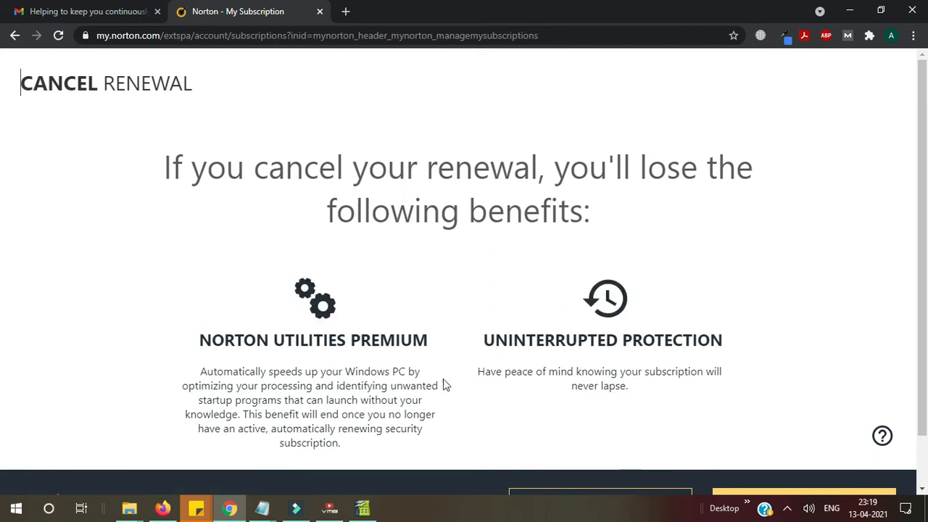
pyautogui.moveTo(403, 239)
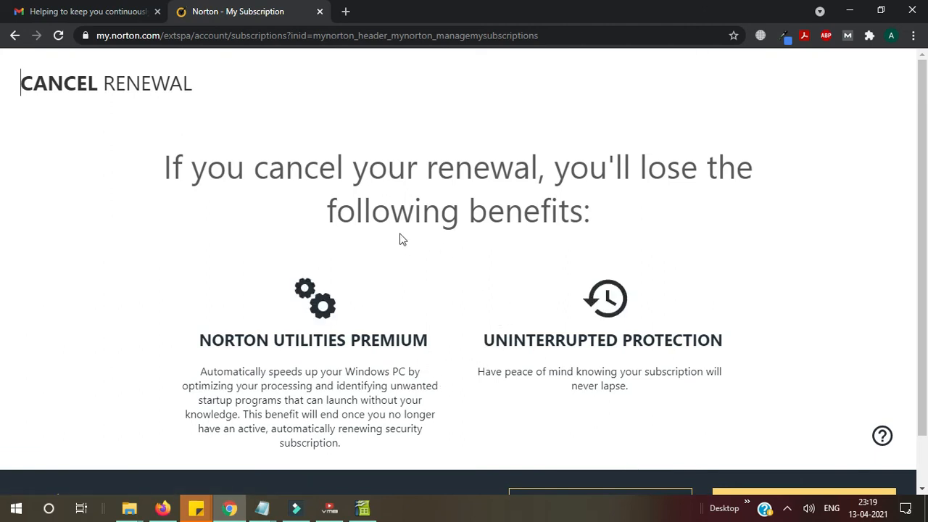
pyautogui.scroll(-3)
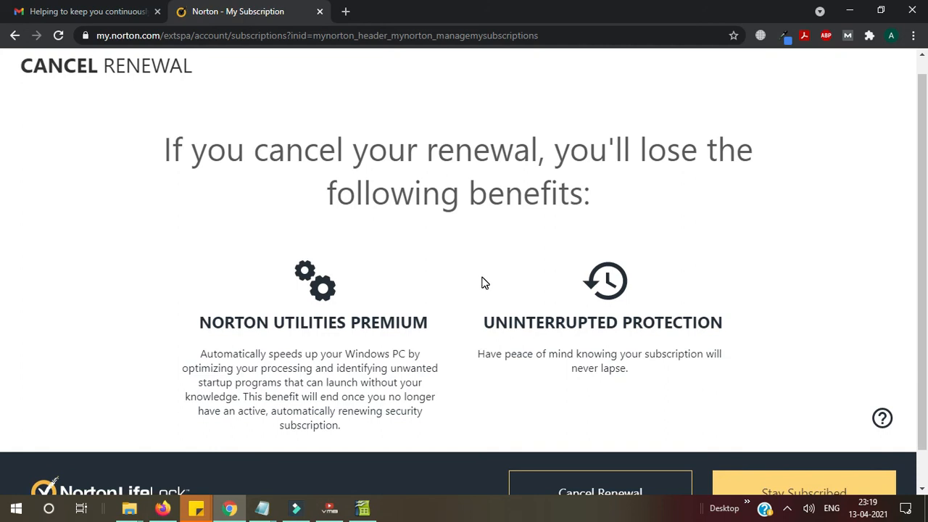
pyautogui.scroll(-3)
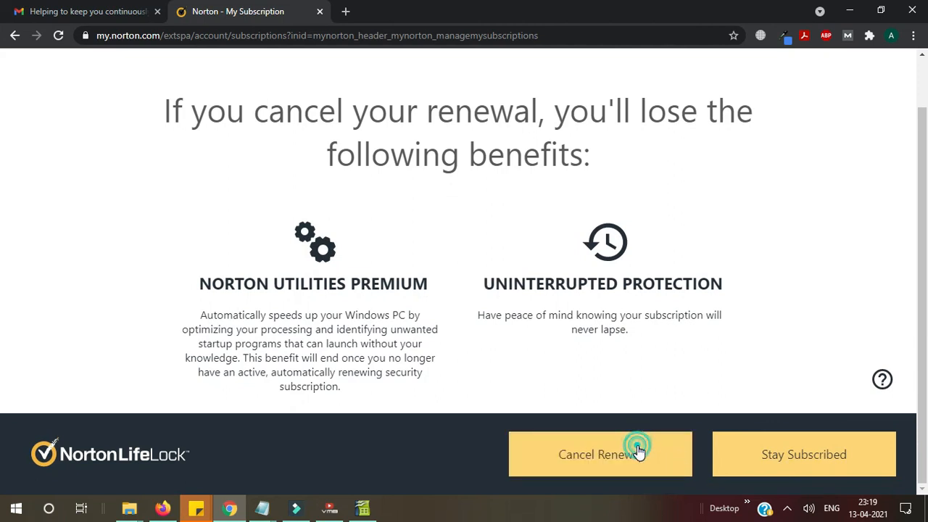
pyautogui.click(600, 454)
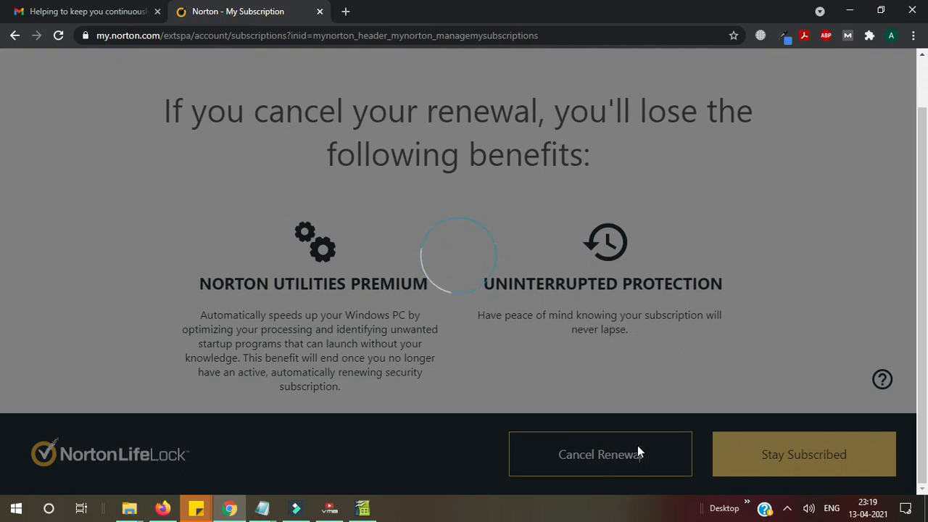
# Step: View the 'We're sorry to see you go' confirmation that the plan continues until 5/30/2021
pyautogui.click(600, 453)
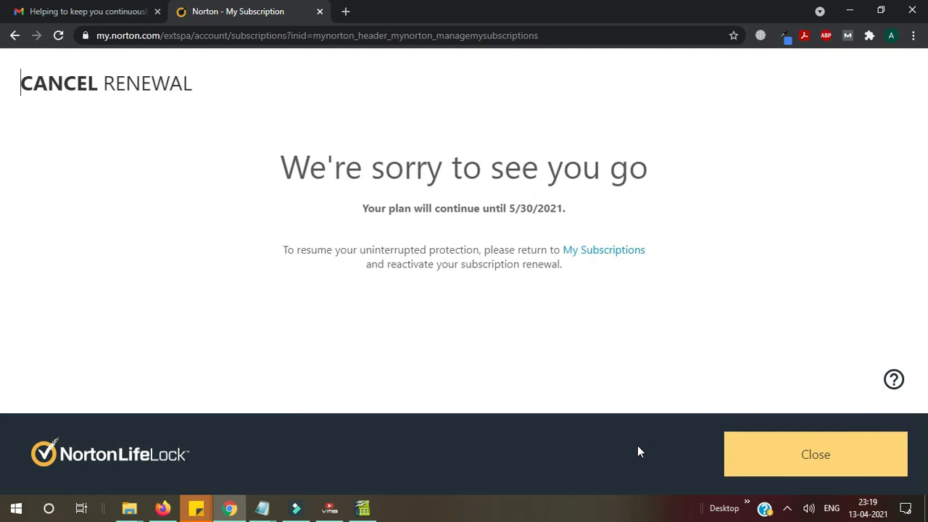
pyautogui.moveTo(413, 212)
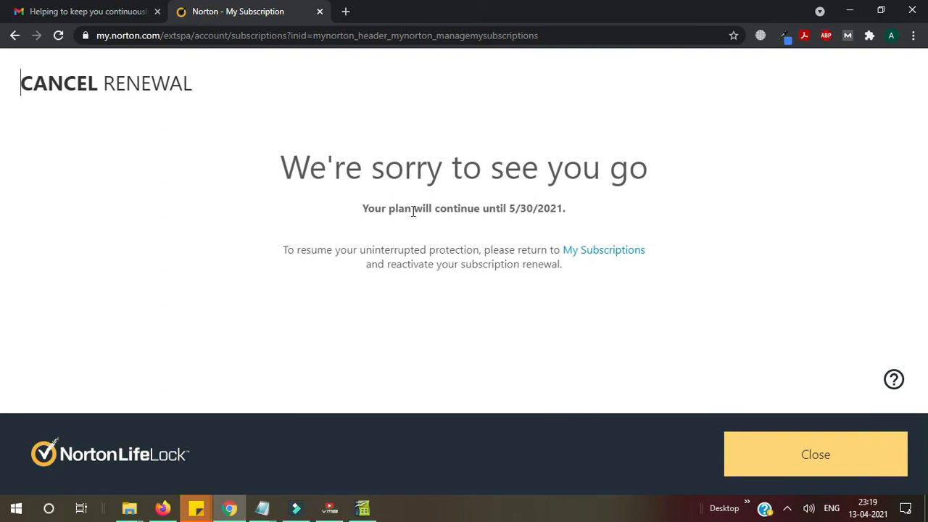
pyautogui.moveTo(531, 220)
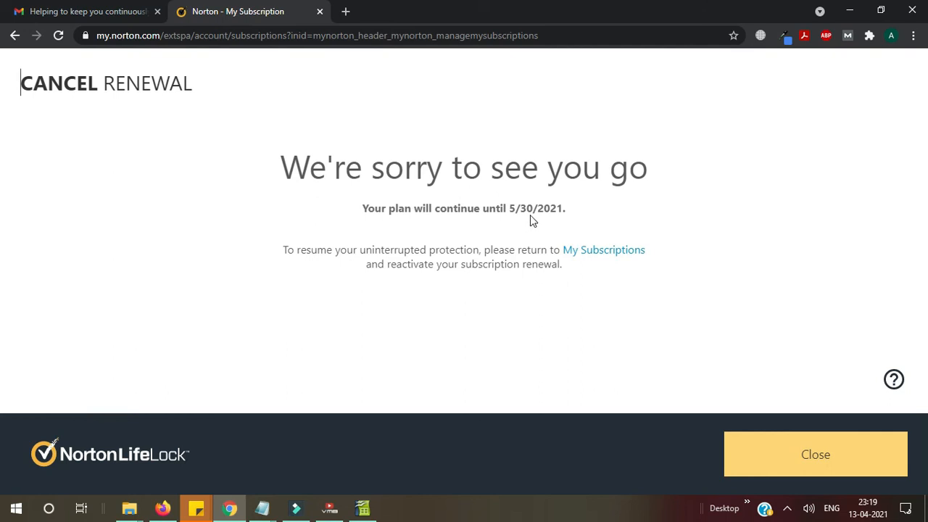
pyautogui.moveTo(577, 267)
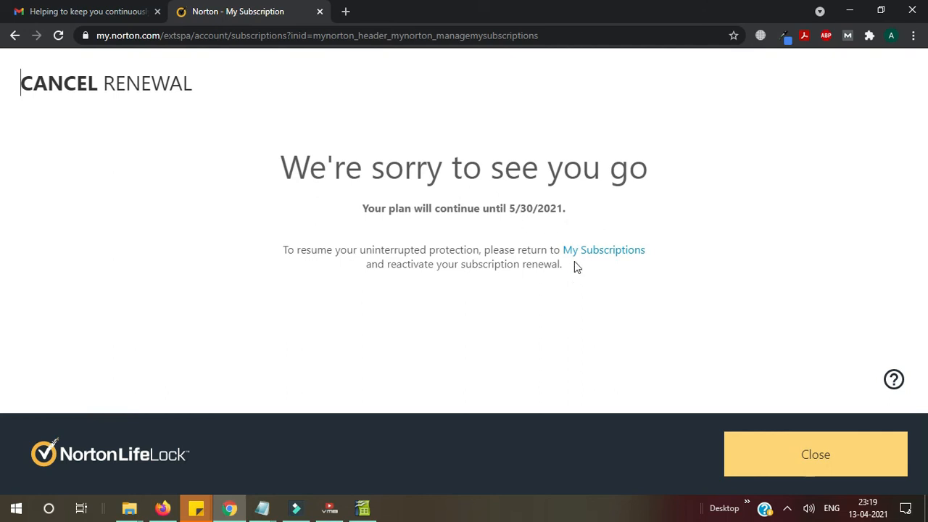
pyautogui.moveTo(595, 303)
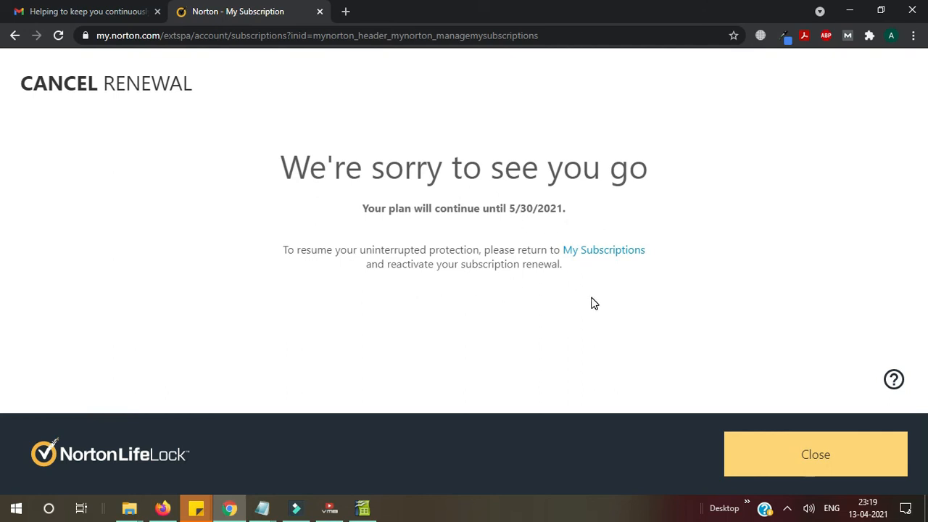